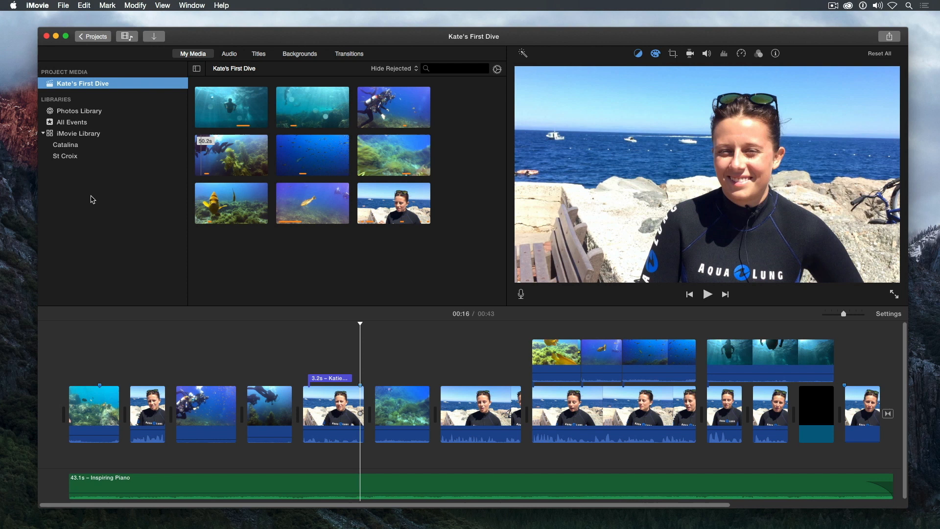
mouse_move(222, 39)
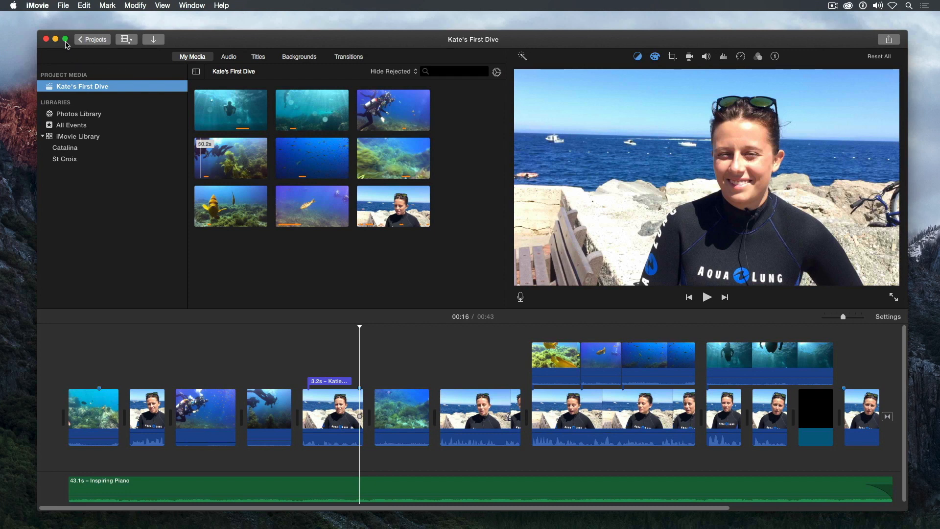
Show every clip in the iMovie Library and look through them in the browser
click(66, 40)
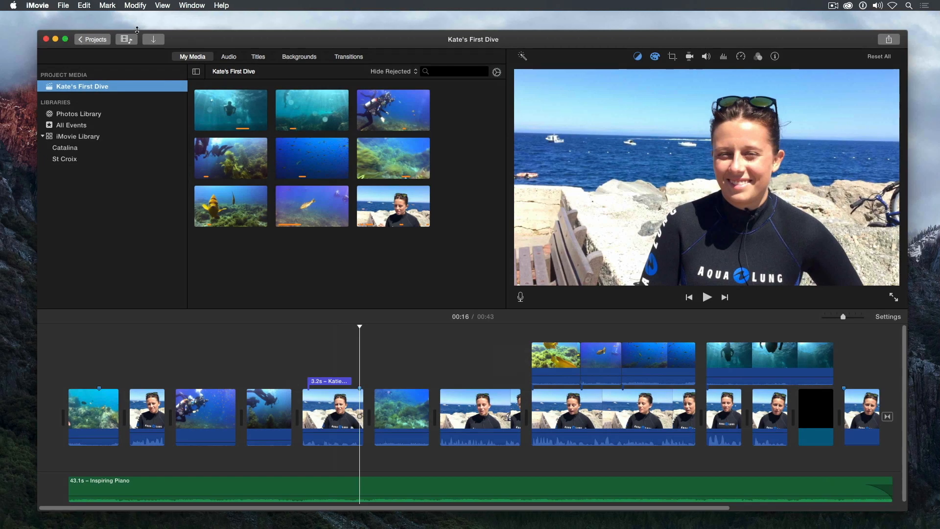
click(192, 6)
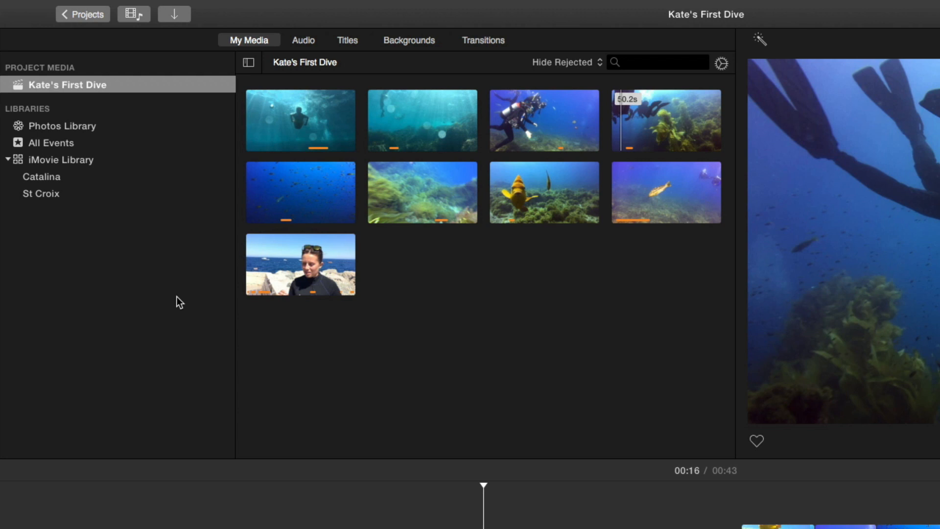
mouse_move(172, 287)
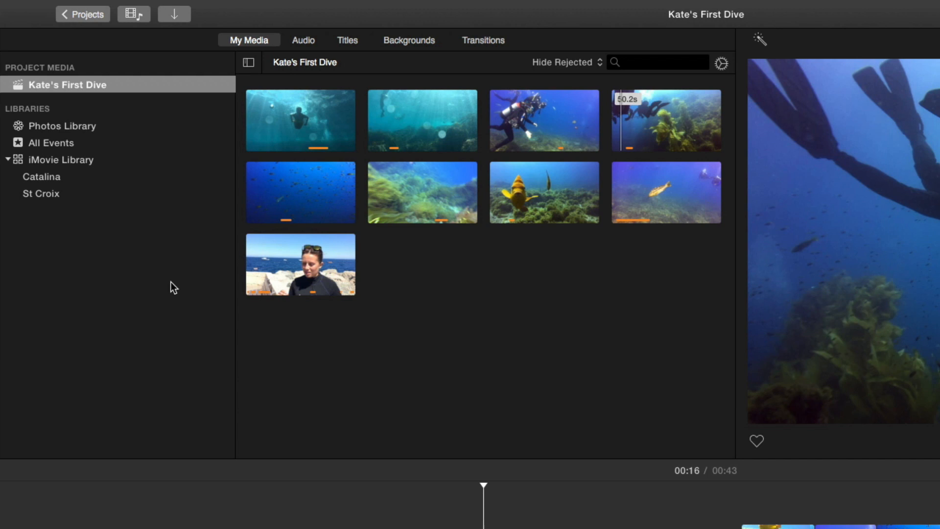
click(63, 160)
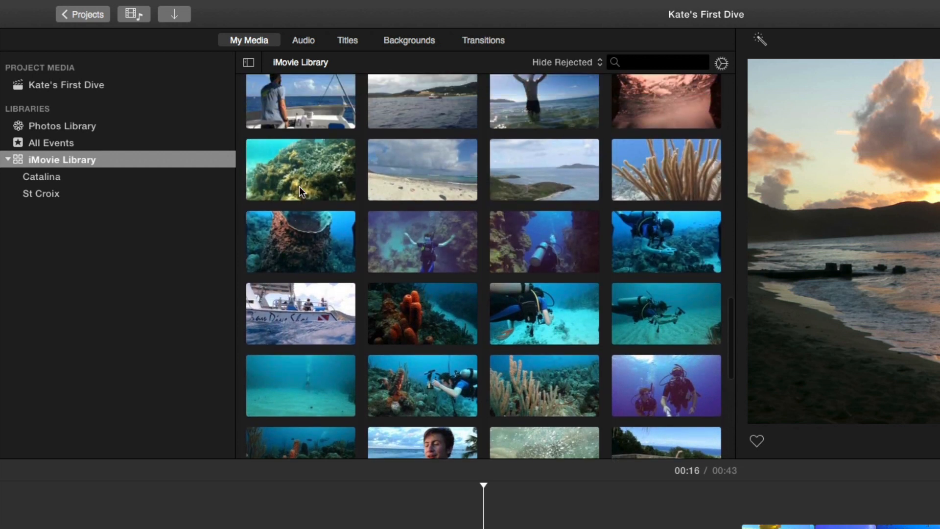
scroll(down, 3)
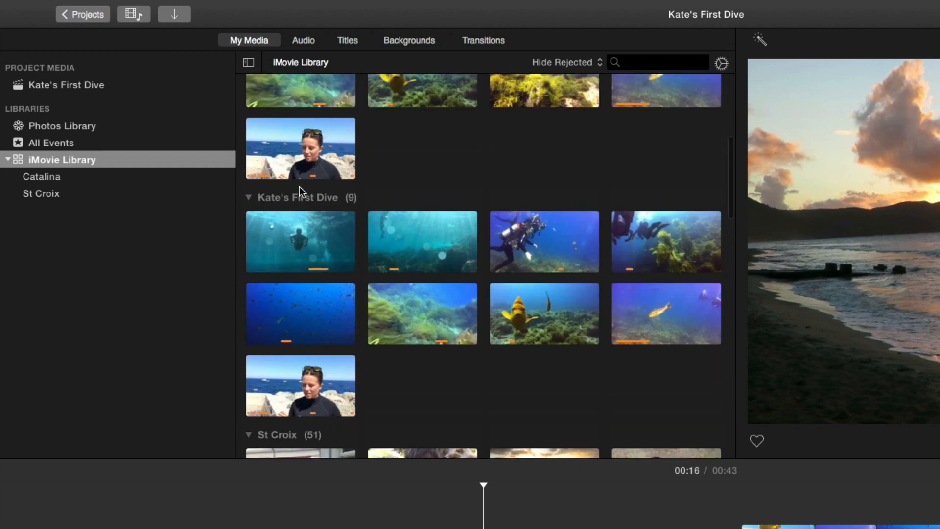
scroll(up, 3)
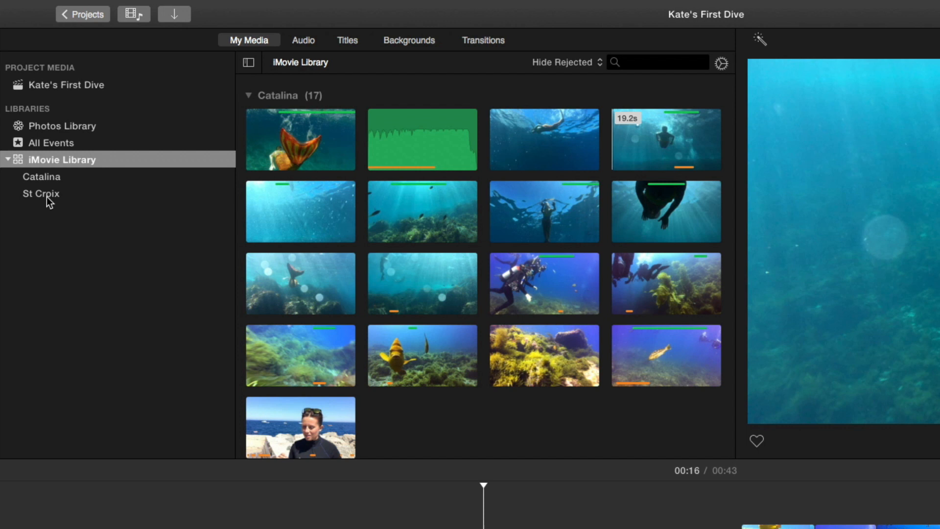
View the St Croix and Catalina event clips, then return to Kate's First Dive project media
click(41, 193)
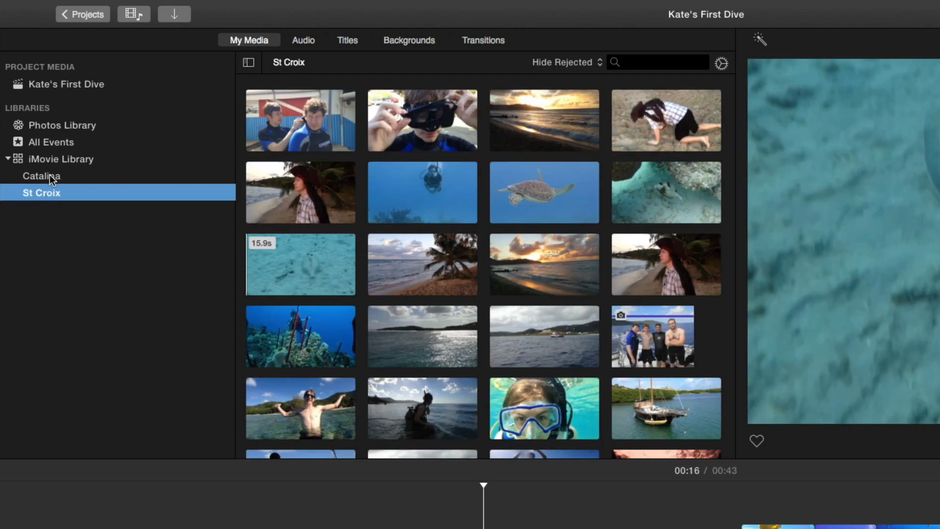
click(41, 175)
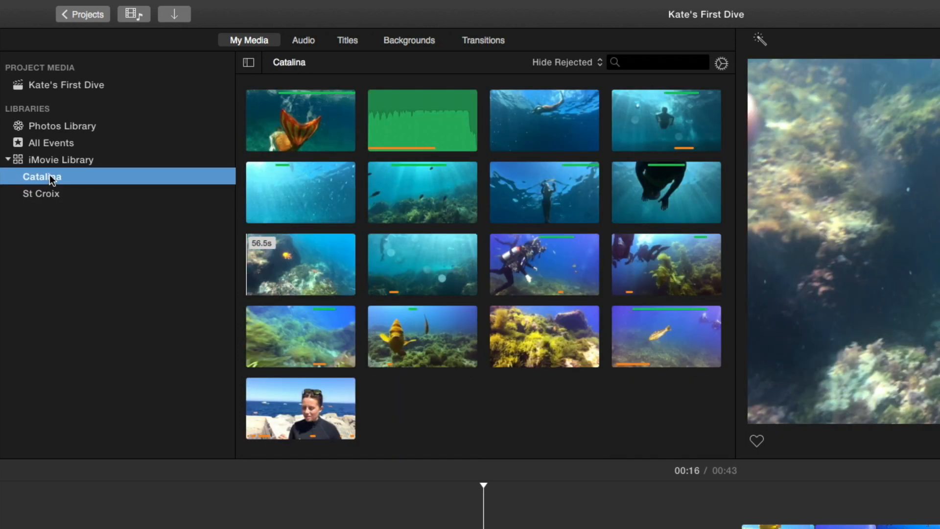
mouse_move(48, 225)
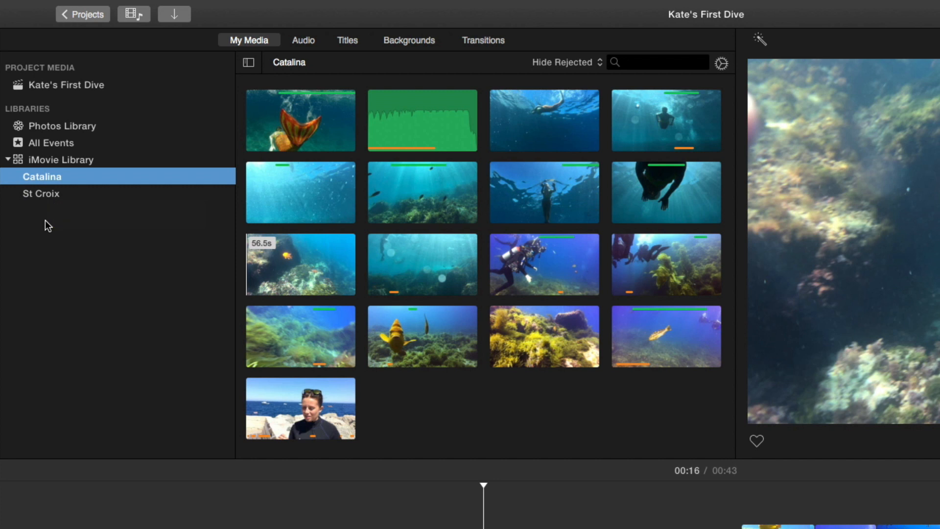
mouse_move(55, 225)
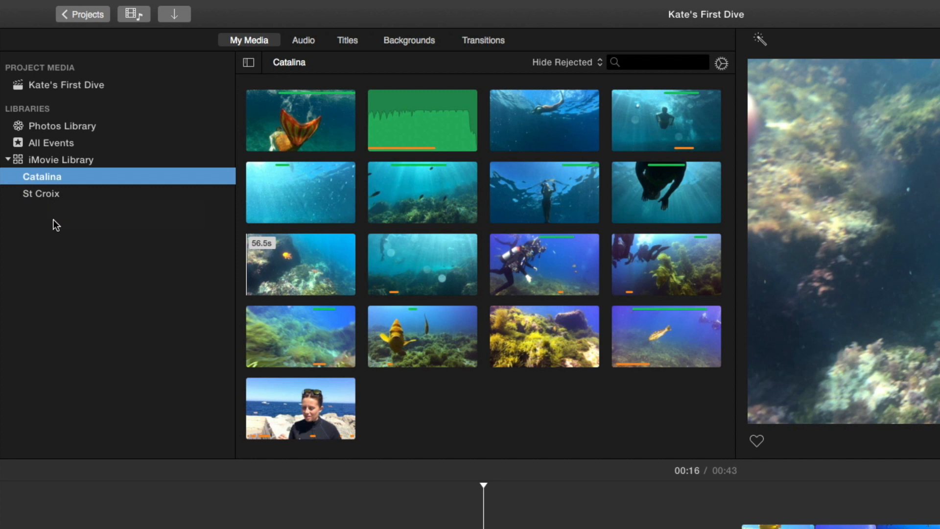
mouse_move(132, 93)
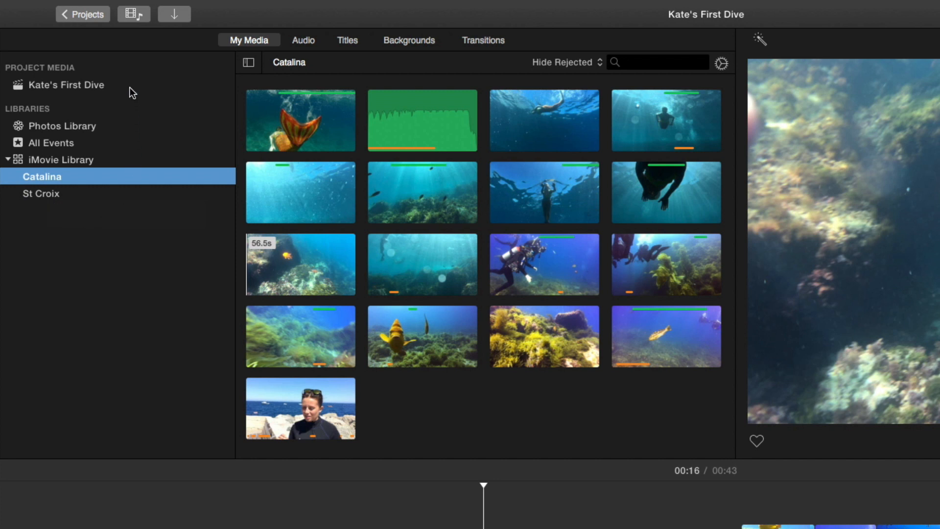
click(67, 84)
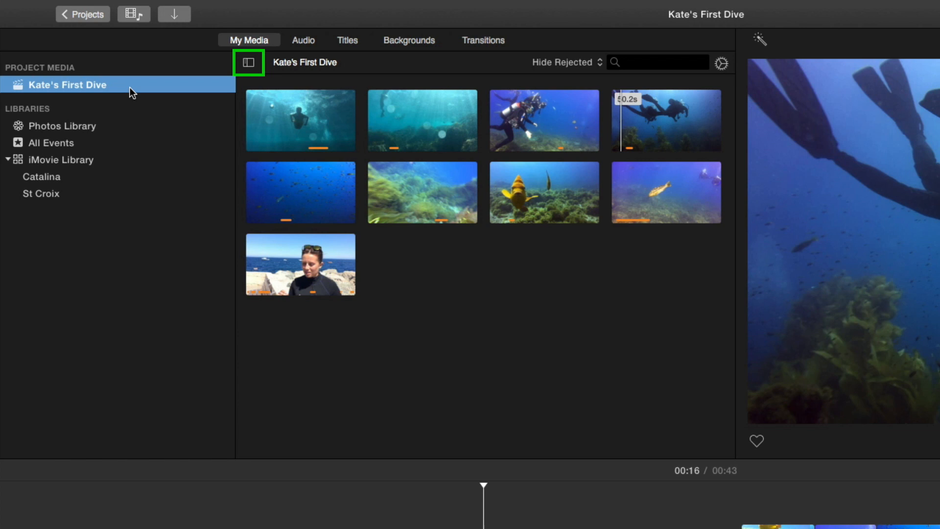
Hide and reshow the Libraries list, then display audio waveforms beneath each clip thumbnail
click(248, 63)
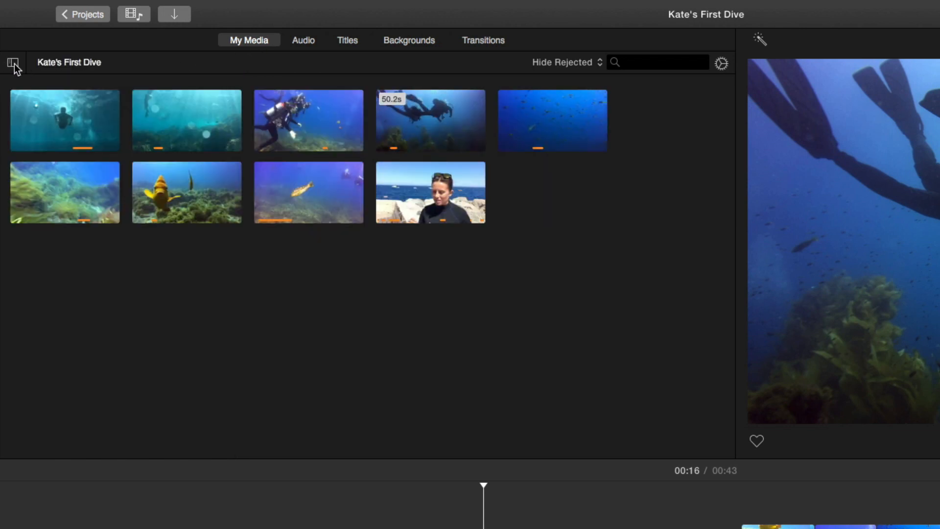
click(14, 63)
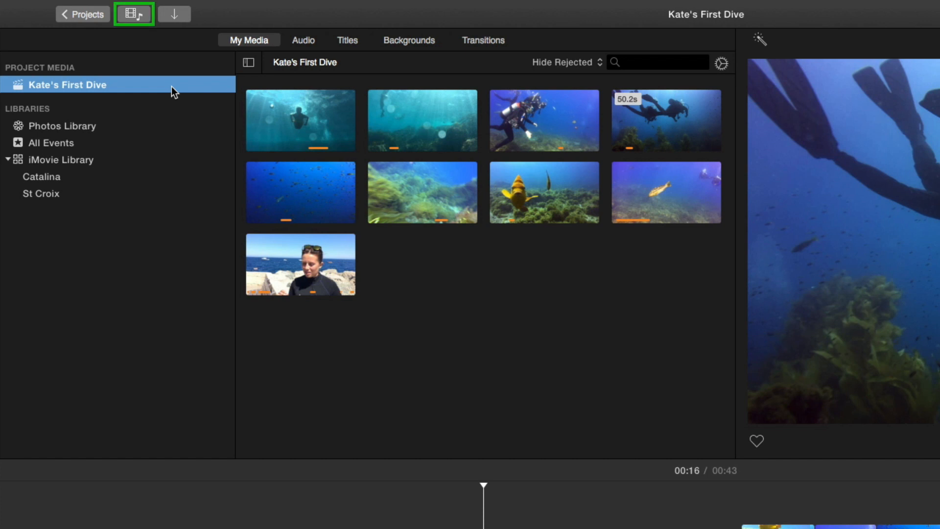
click(134, 14)
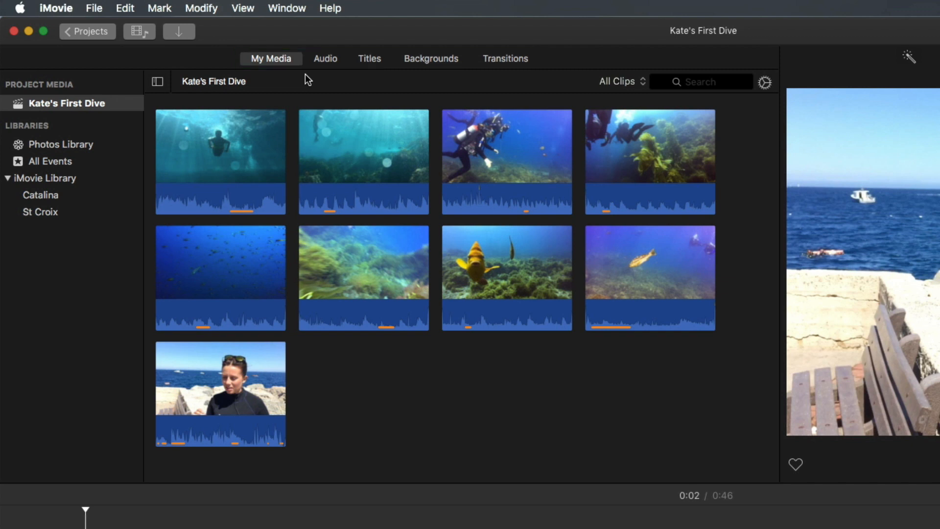
Switch to the Projects overview and keep All Projects selected in the filter
click(87, 32)
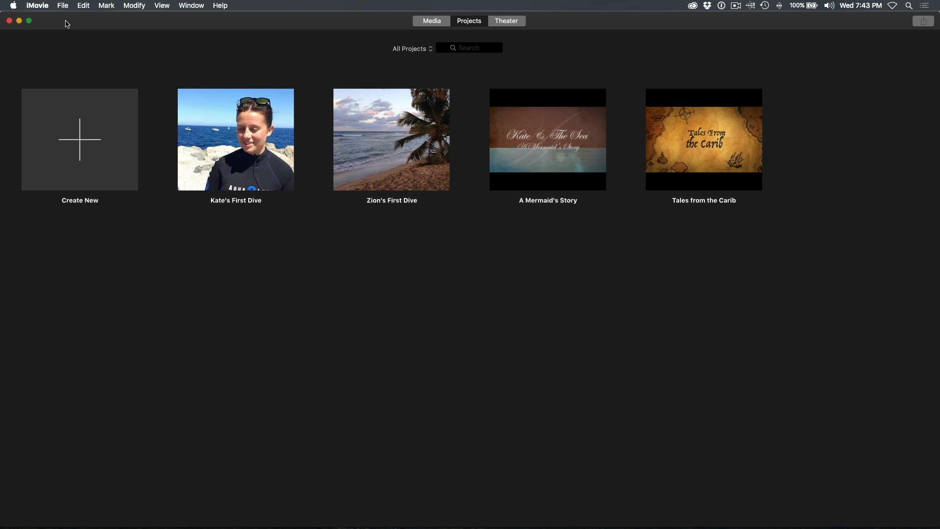
click(80, 140)
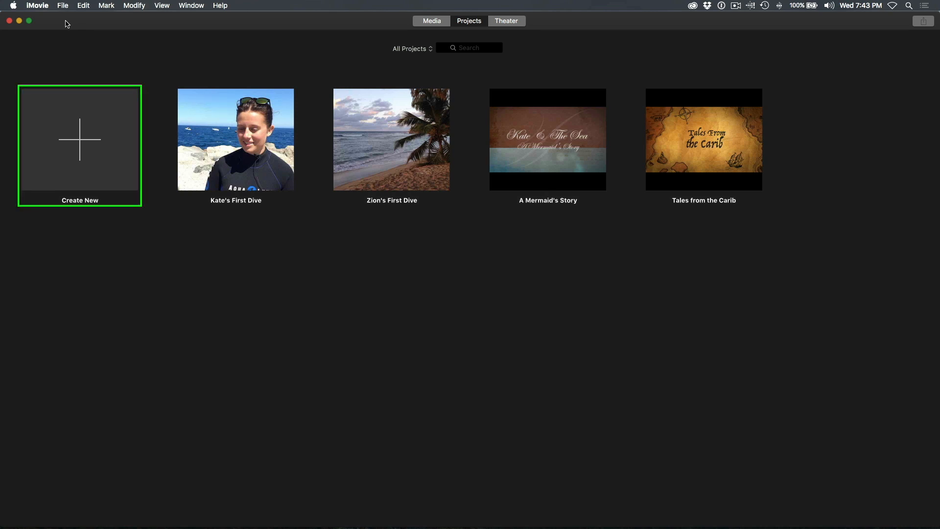
mouse_move(119, 135)
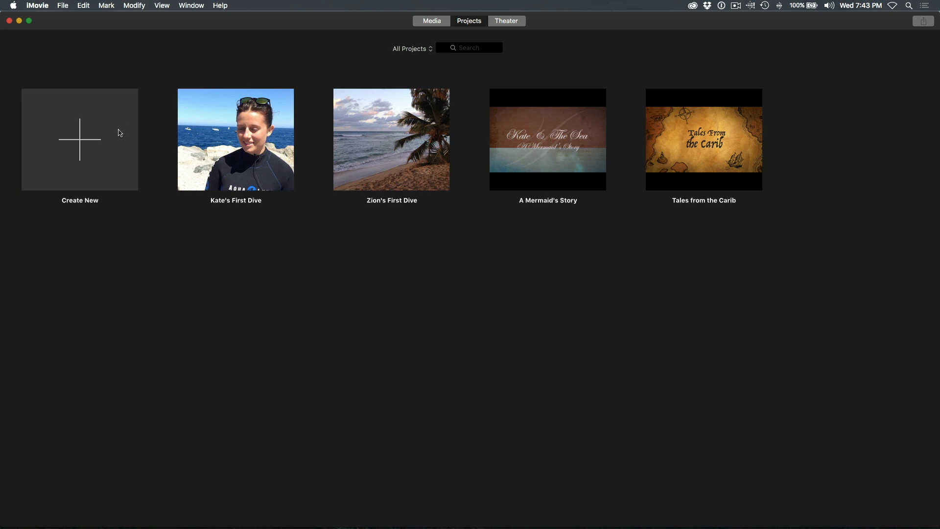
mouse_move(402, 50)
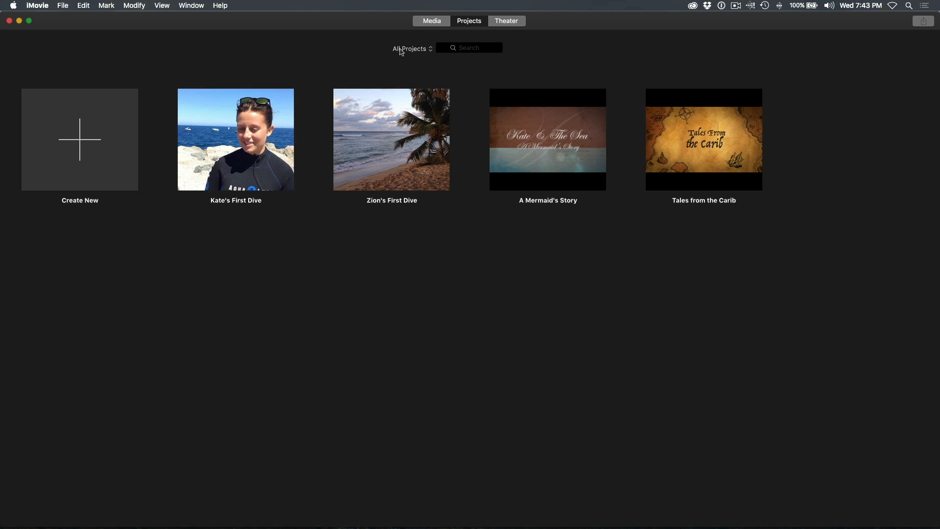
click(410, 48)
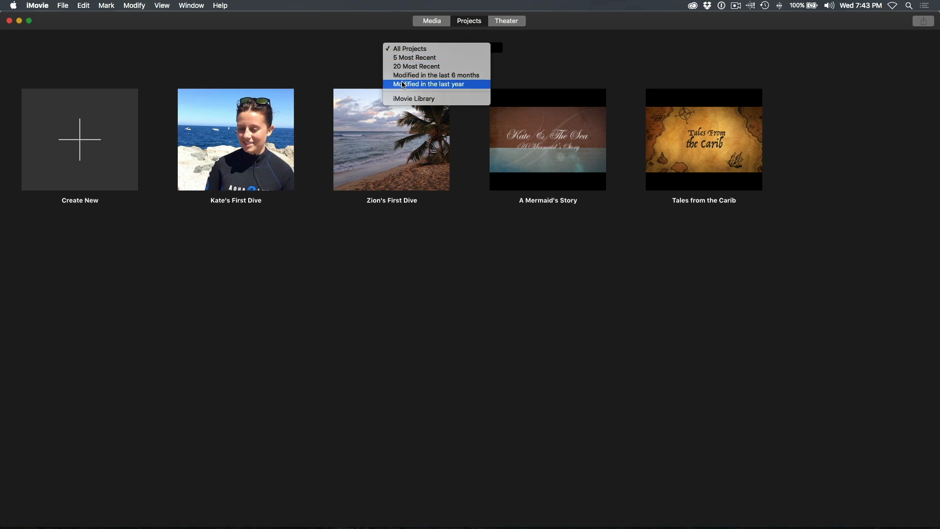
mouse_move(410, 49)
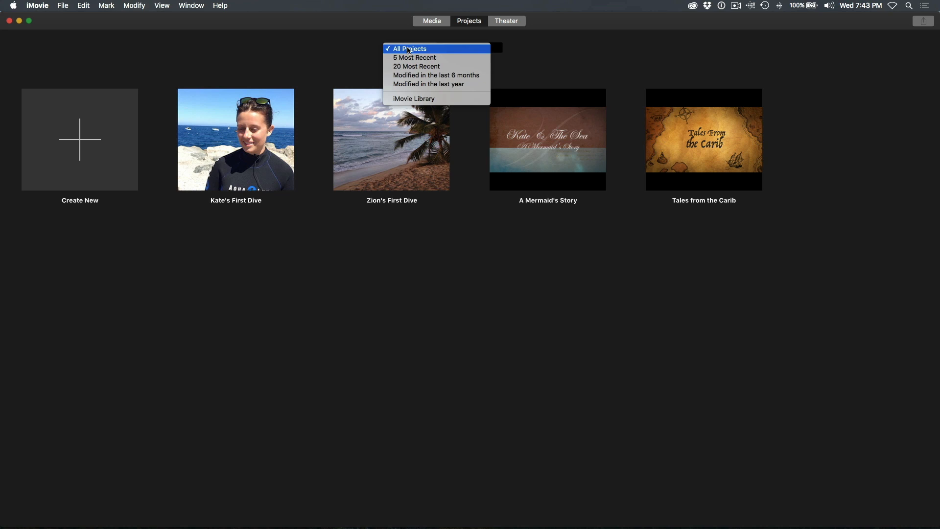
click(411, 49)
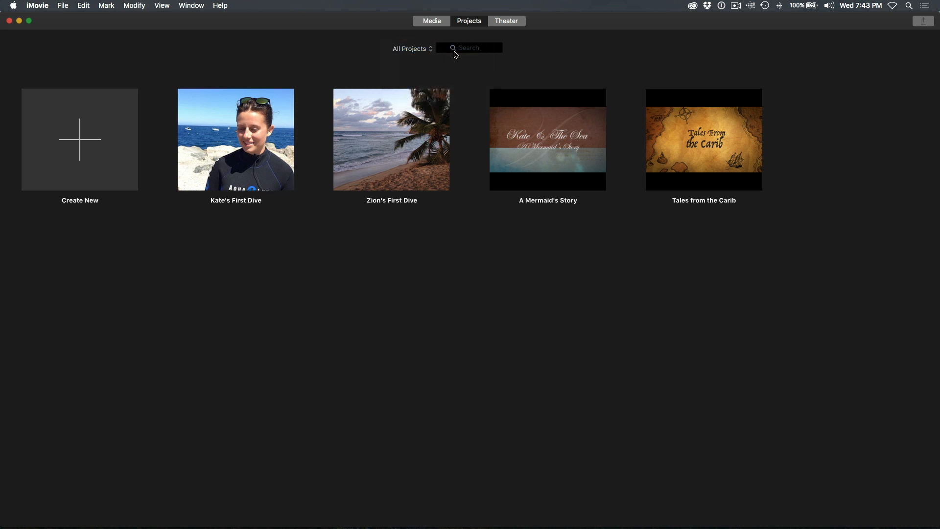
Search the projects for 'kat' to find Kate's project, then clear the search
text(kat)
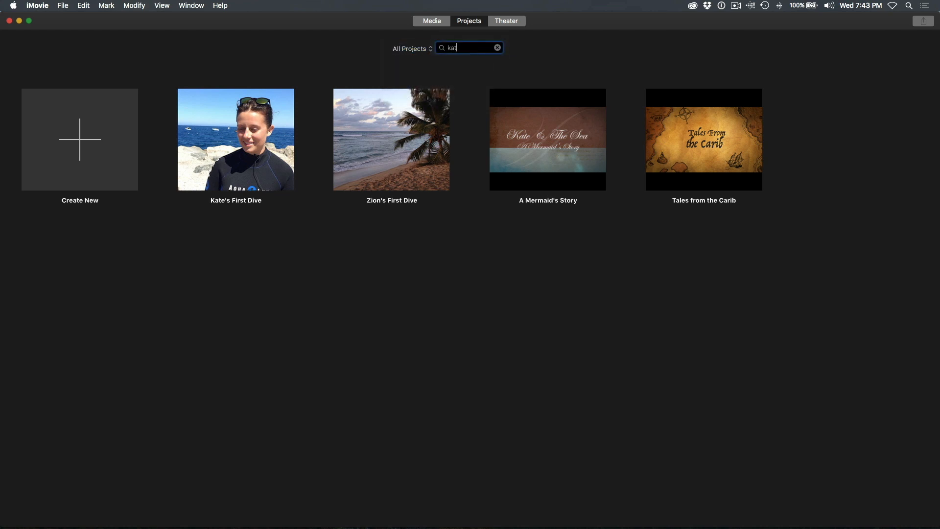
click(497, 47)
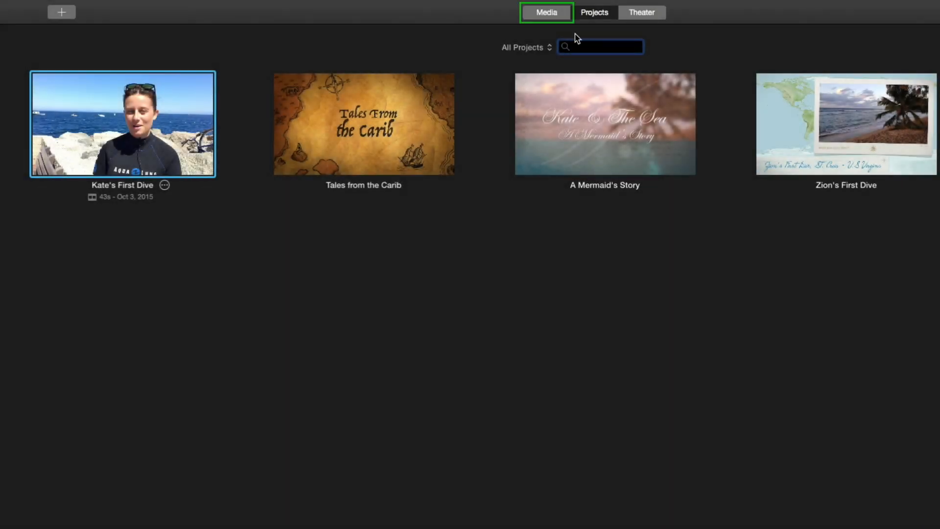
click(511, 12)
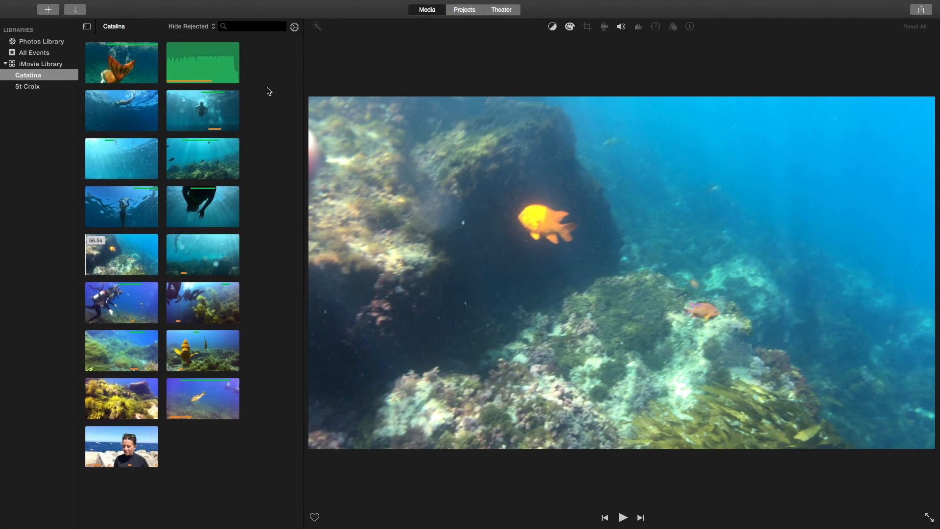
click(41, 64)
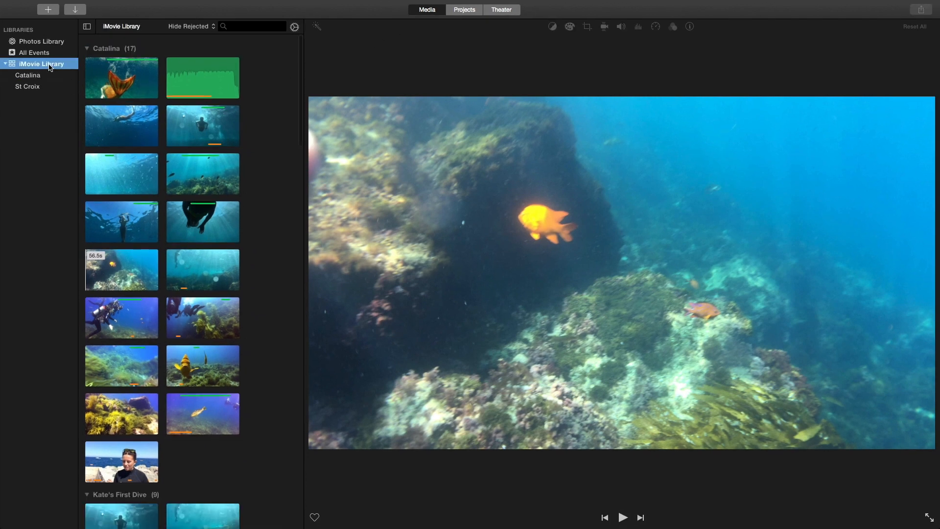
scroll(down, 3)
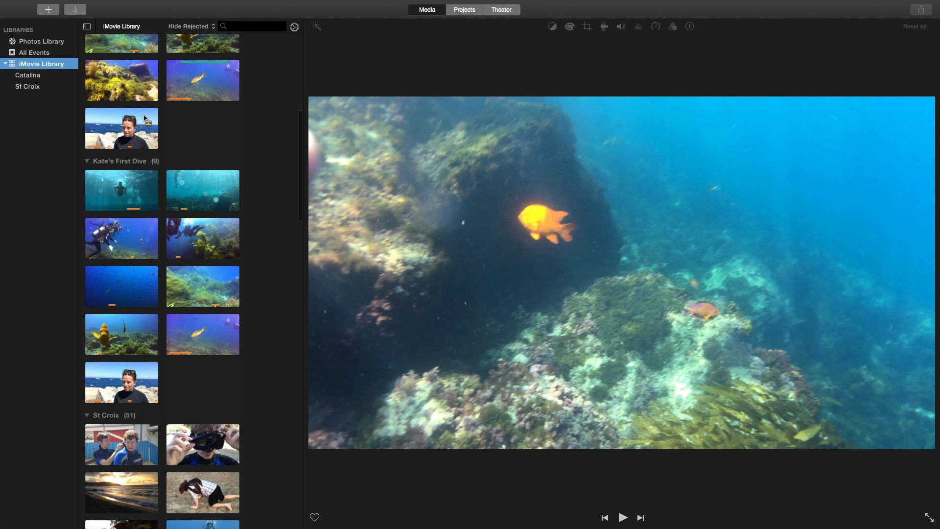
scroll(down, 3)
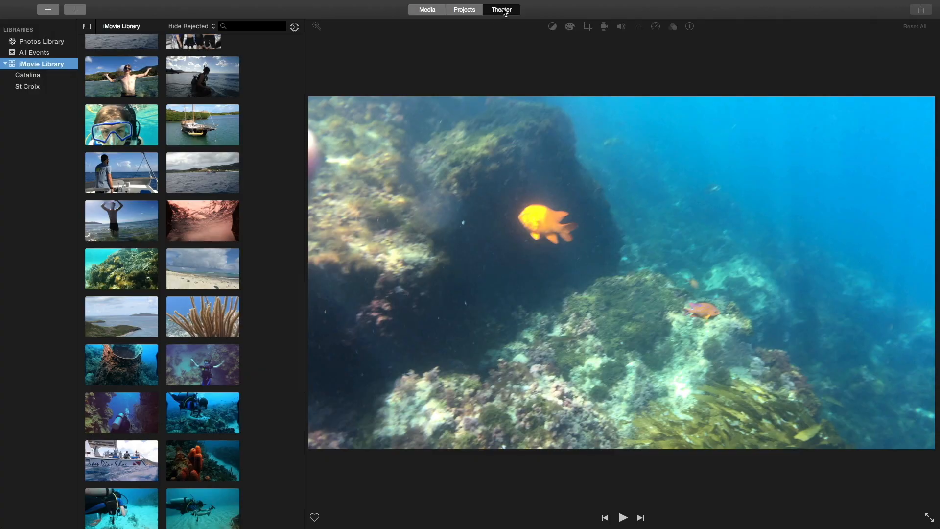
click(502, 10)
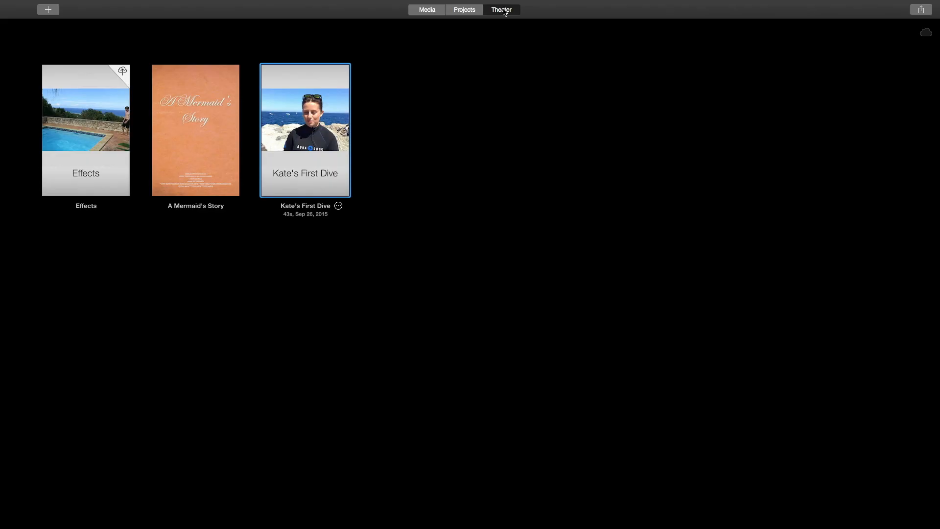
click(464, 10)
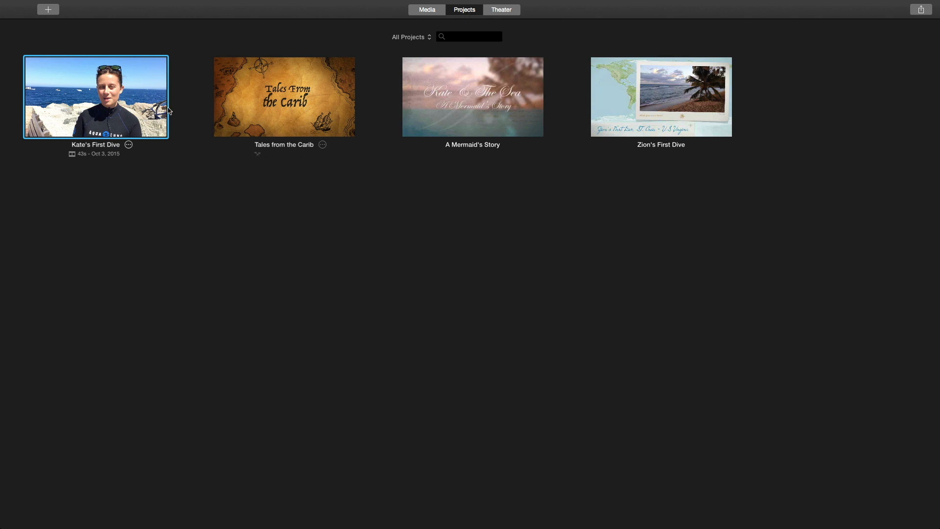
Reopen Kate's First Dive for editing and show its nine clips under Project Media
double_click(96, 97)
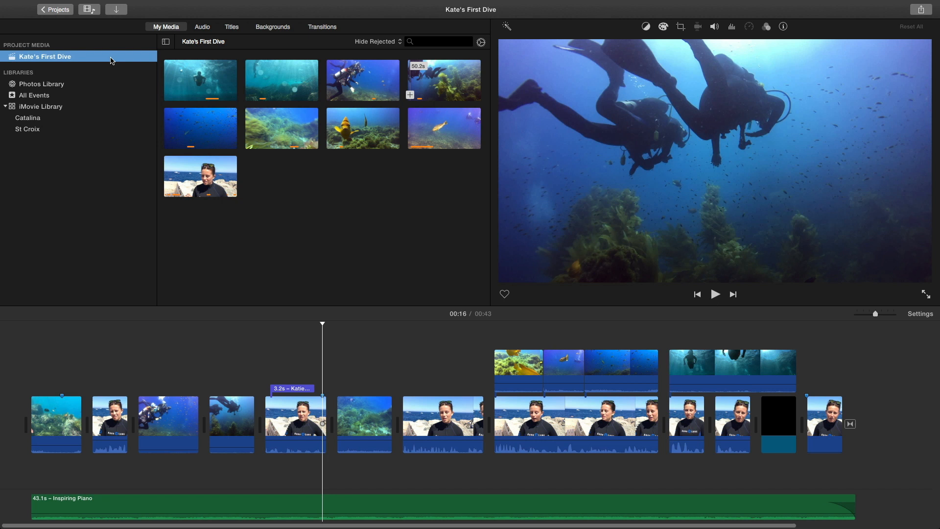
click(420, 420)
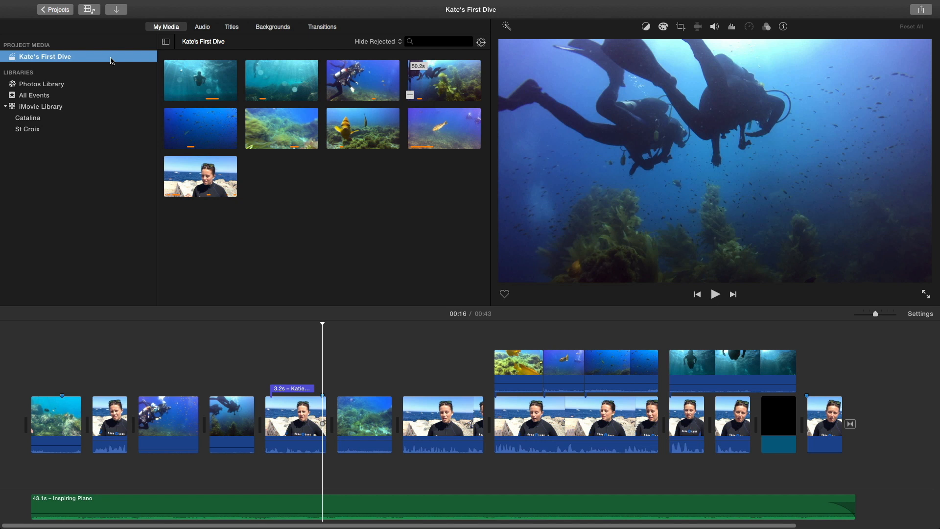
mouse_move(198, 113)
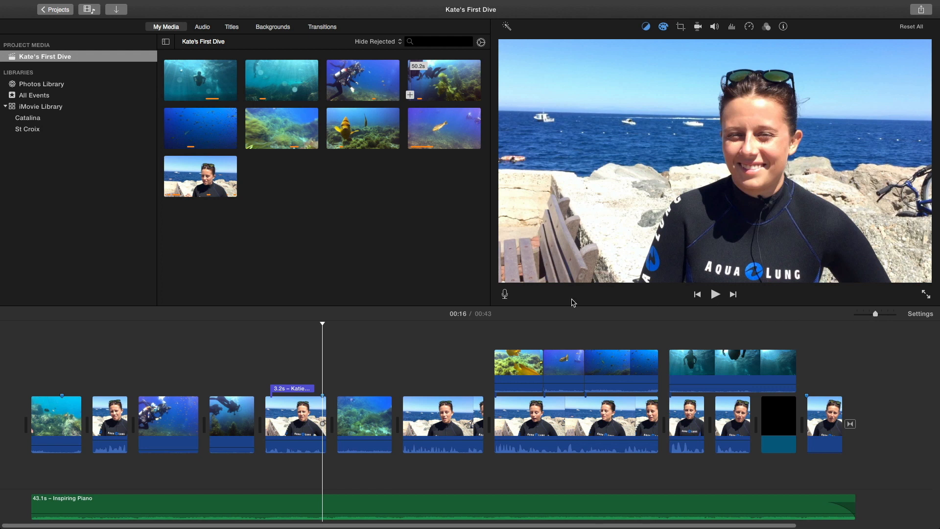
mouse_move(232, 127)
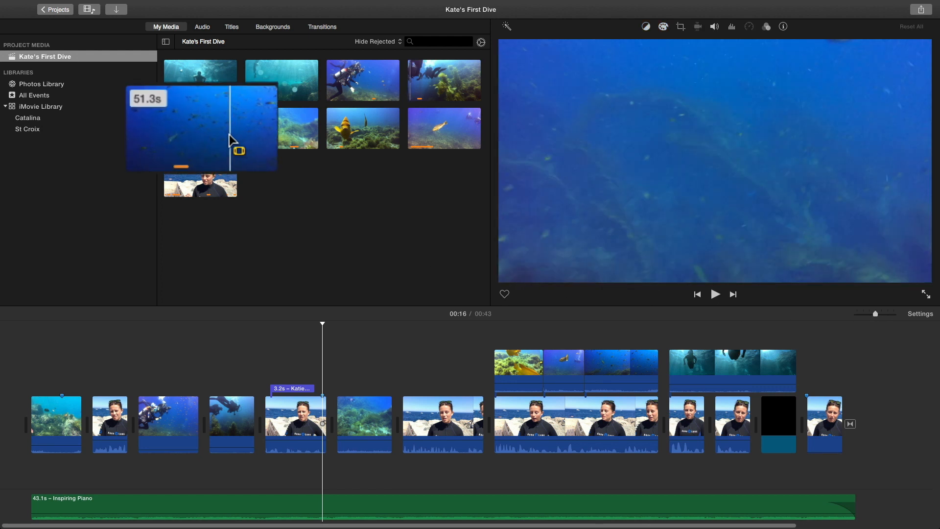
mouse_move(174, 144)
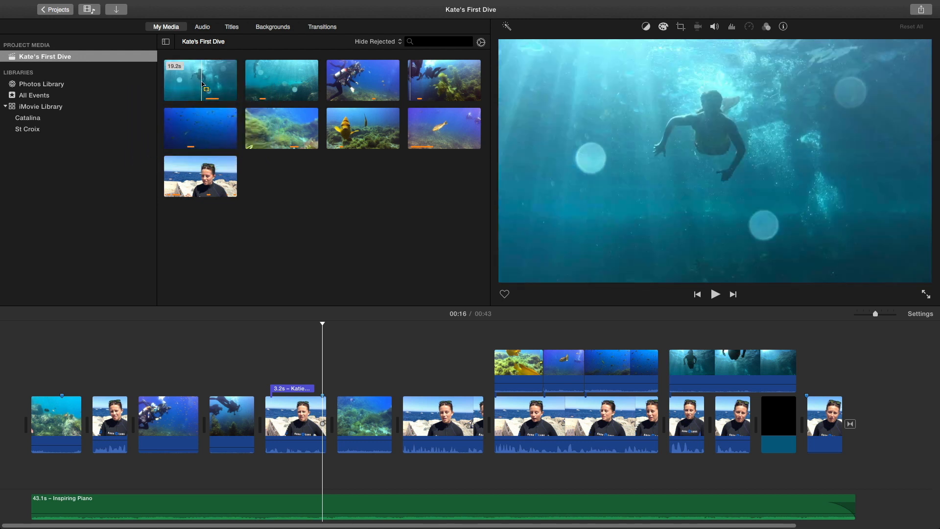
mouse_move(206, 84)
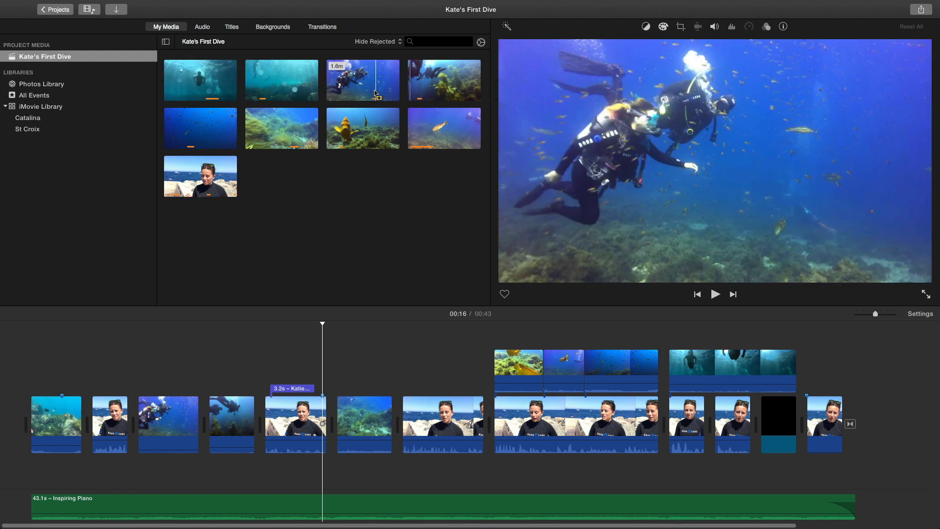
mouse_move(351, 128)
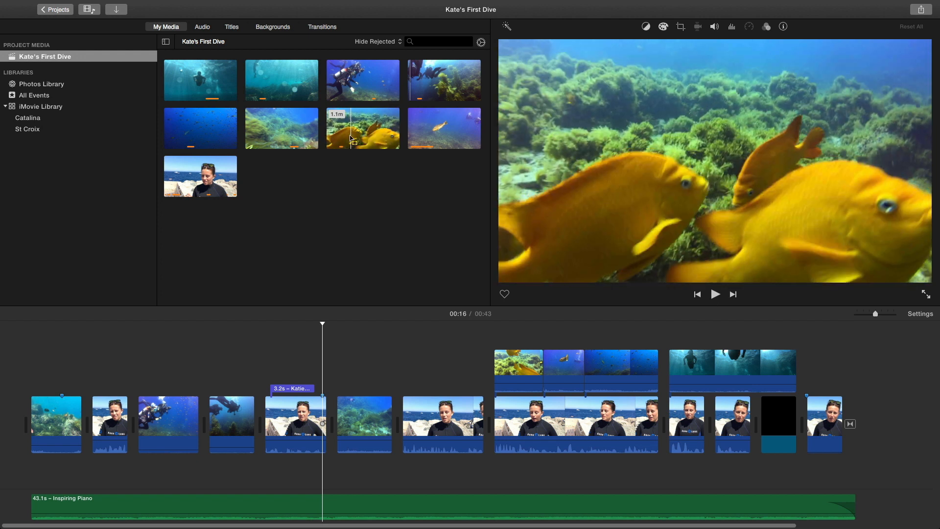
mouse_move(363, 127)
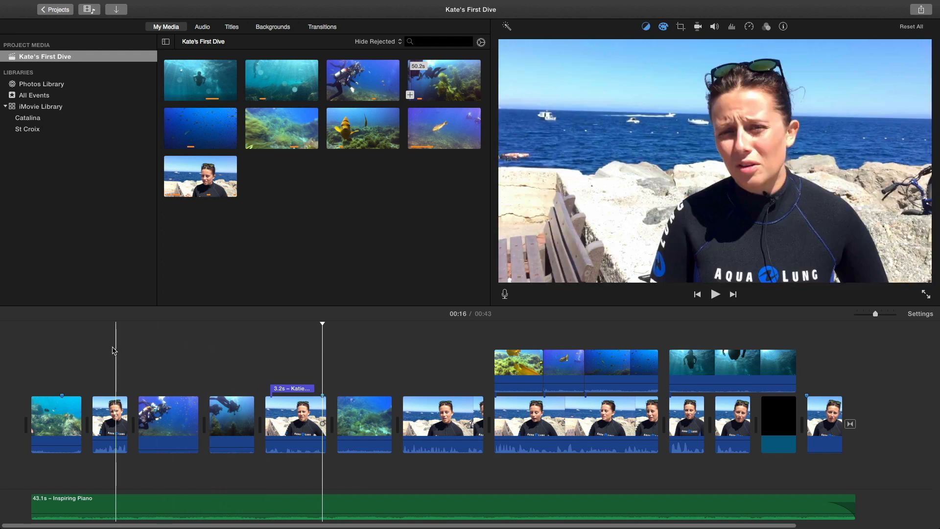
Move the playhead to 00:00 and play the 43-second movie from the beginning
click(426, 360)
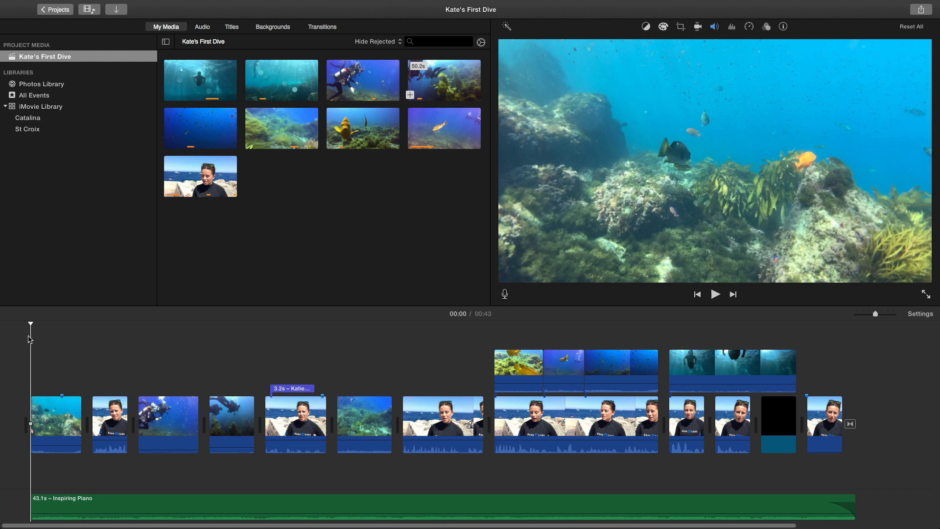
click(715, 295)
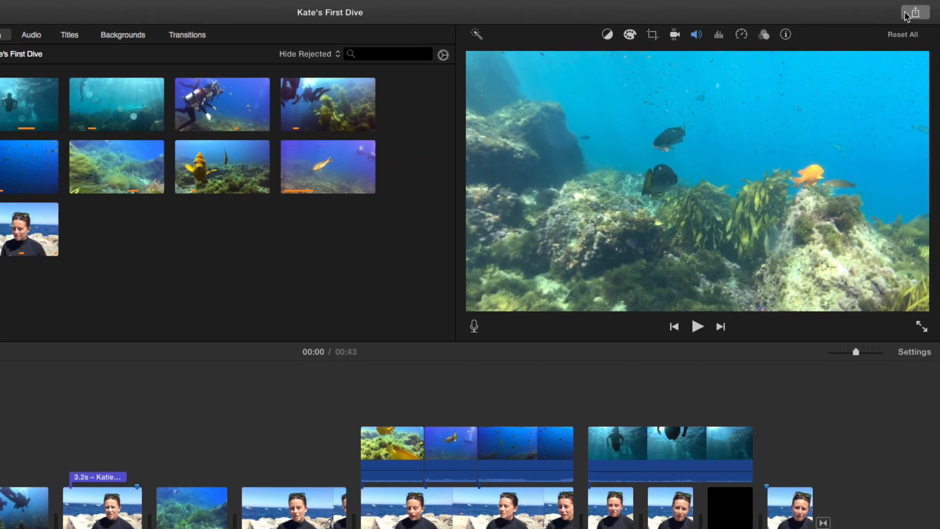
click(914, 12)
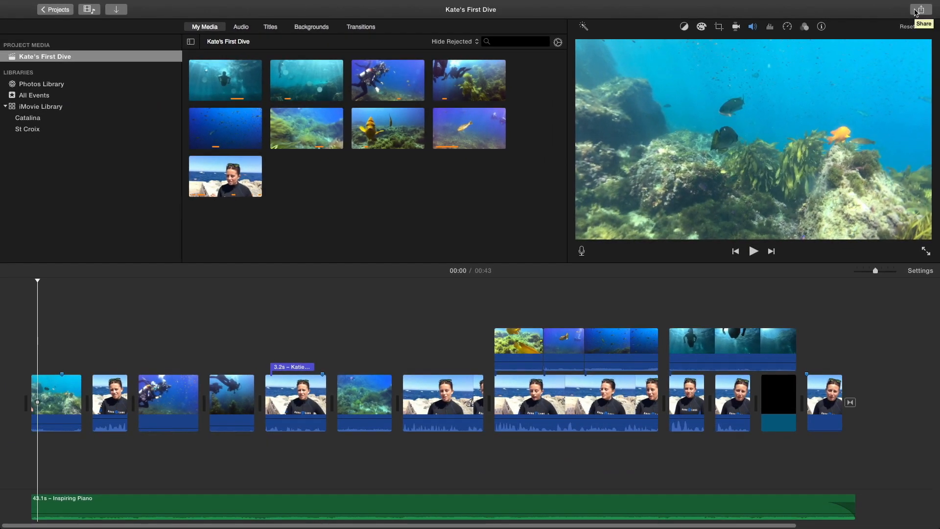
mouse_move(915, 12)
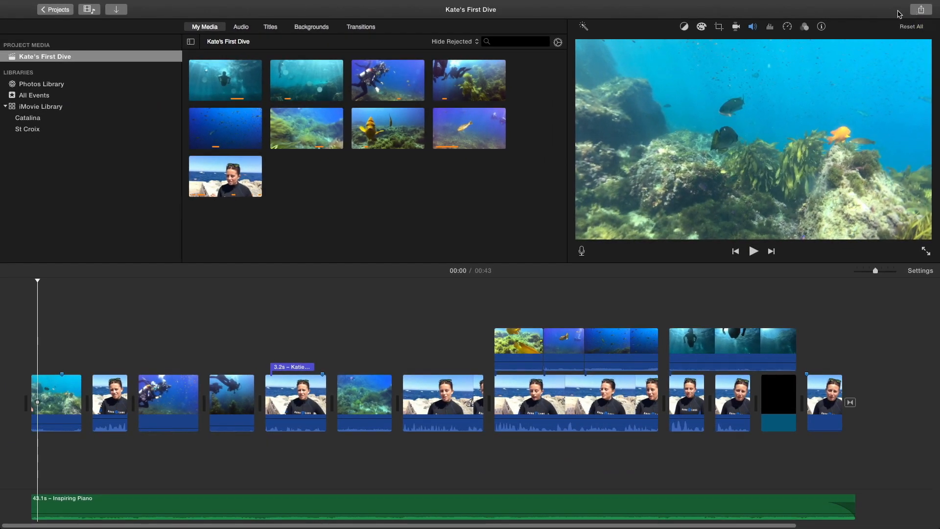